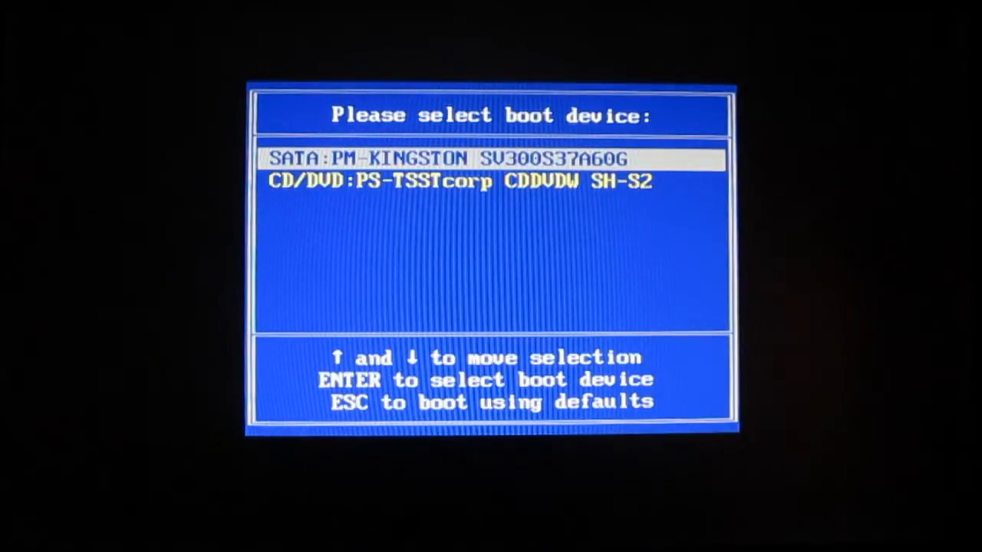
- Boot from the installation DVD and start the text-mode Debian install
key("down")
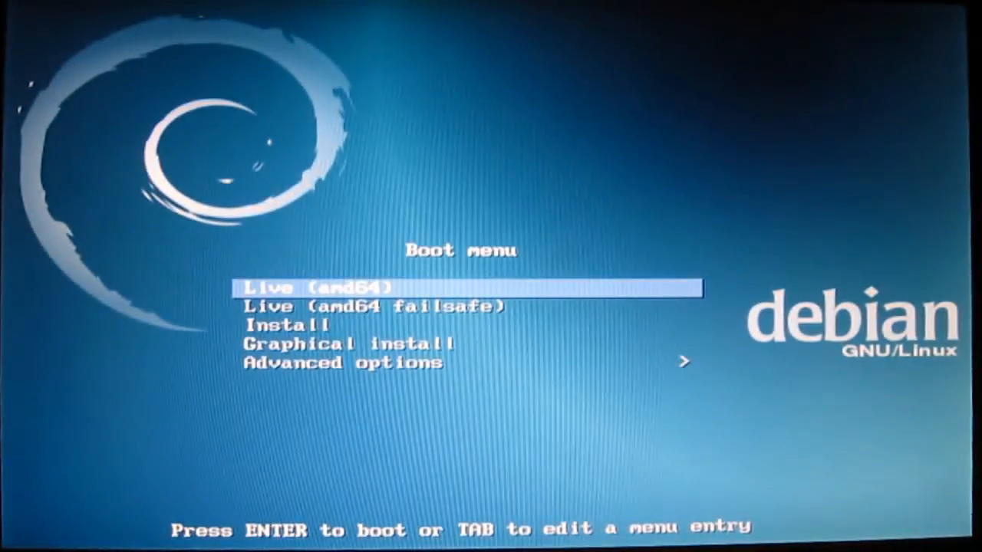
key("down")
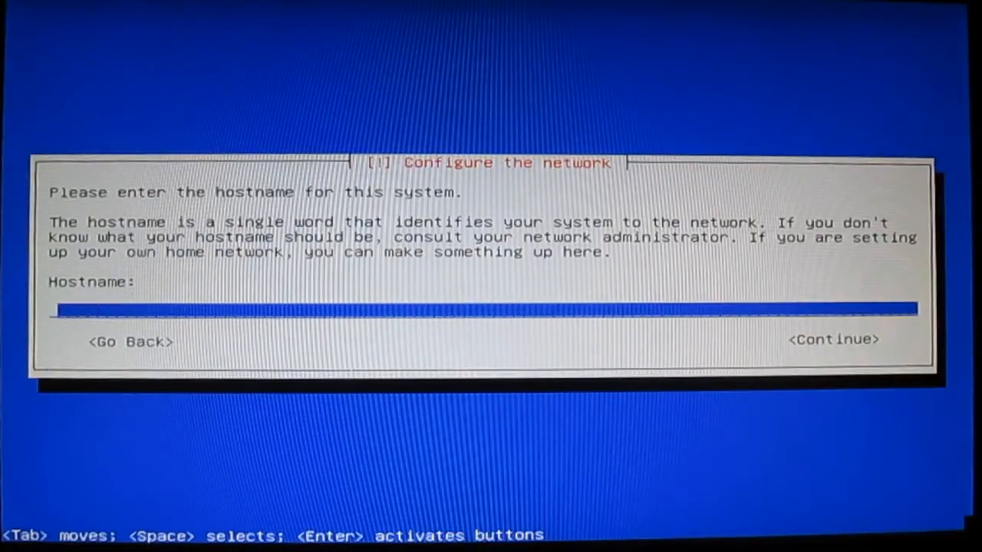
- Set the hostname to 'howto5' and leave the domain name blank
type("hou")
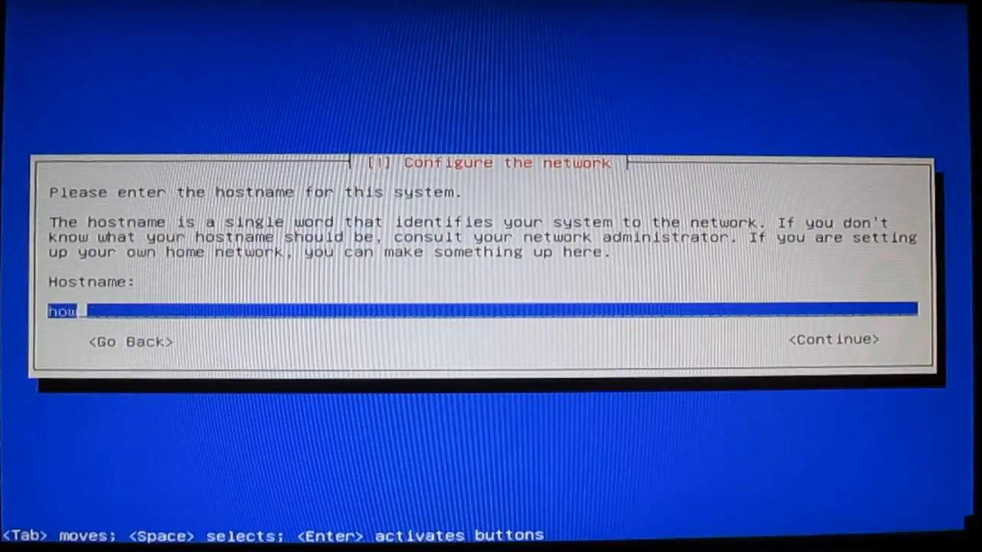
type("wto")
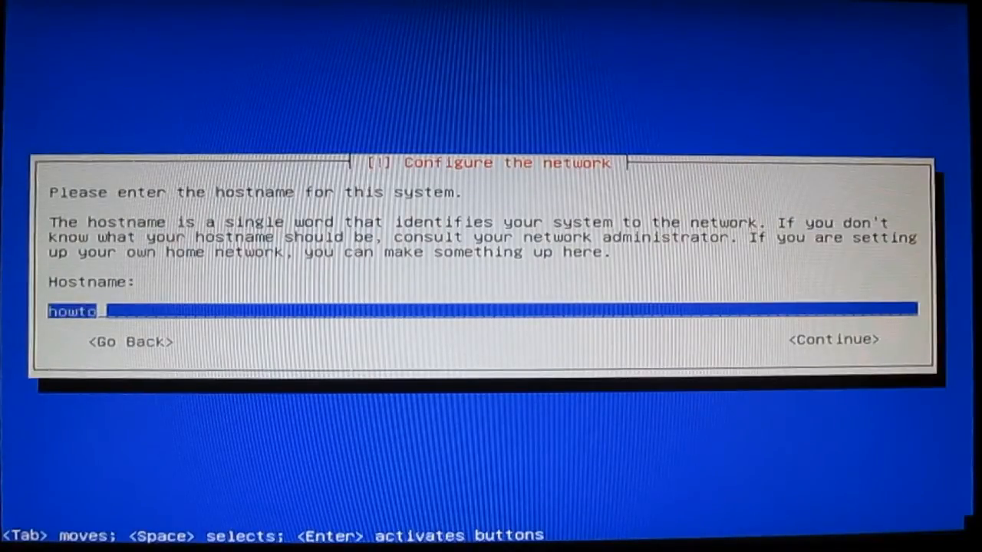
type("5")
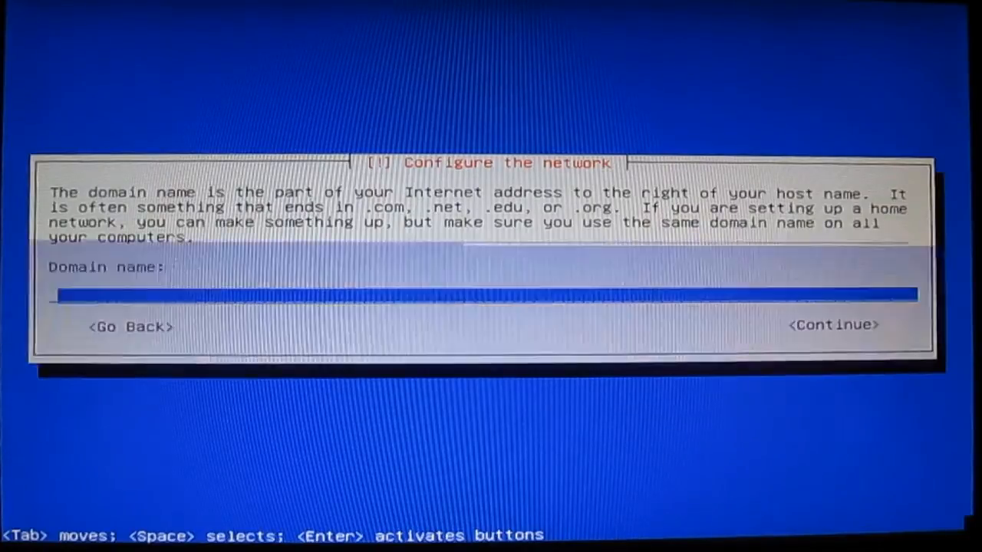
left_click(833, 325)
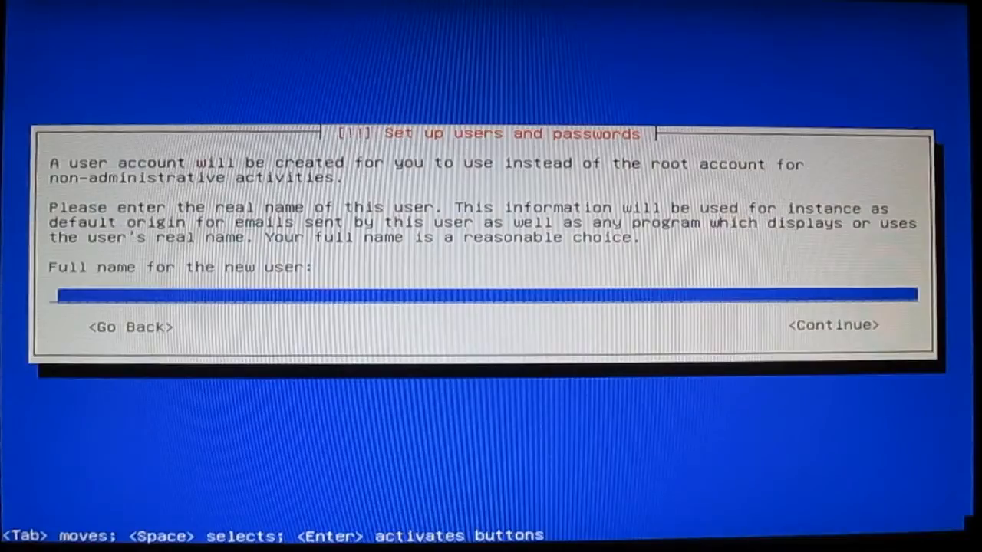
- Enter the user details 'howto_howto5', then accept and confirm the password
type("howto_howto5")
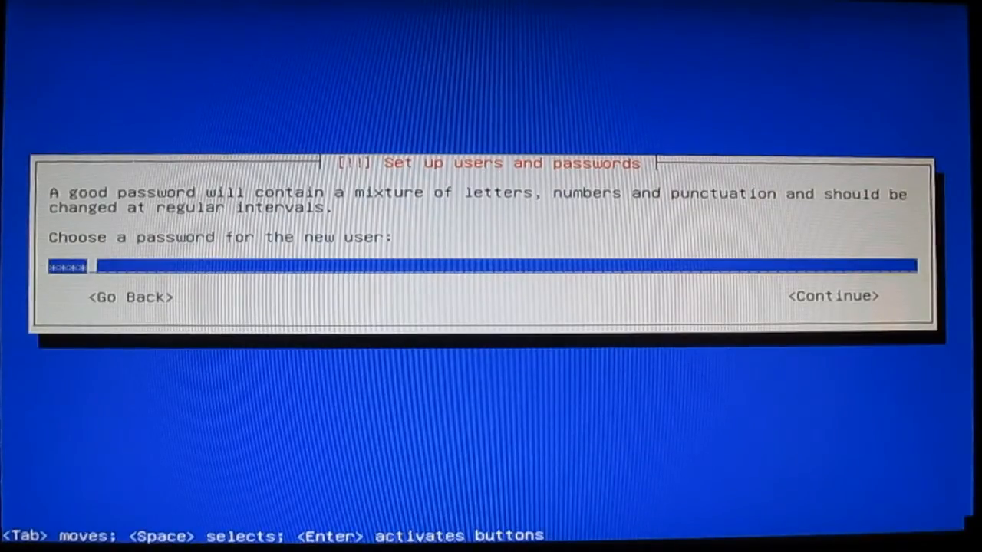
key("Enter")
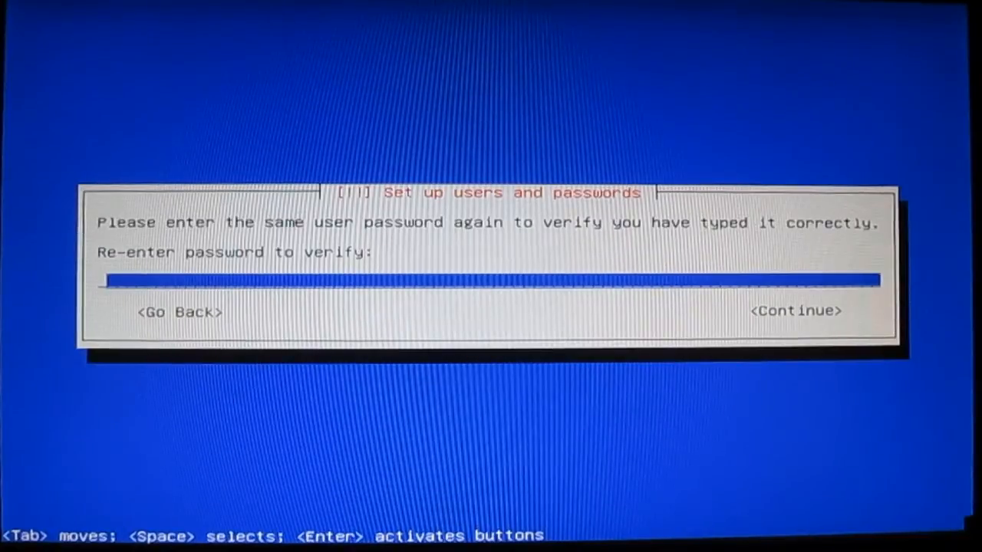
left_click(794, 310)
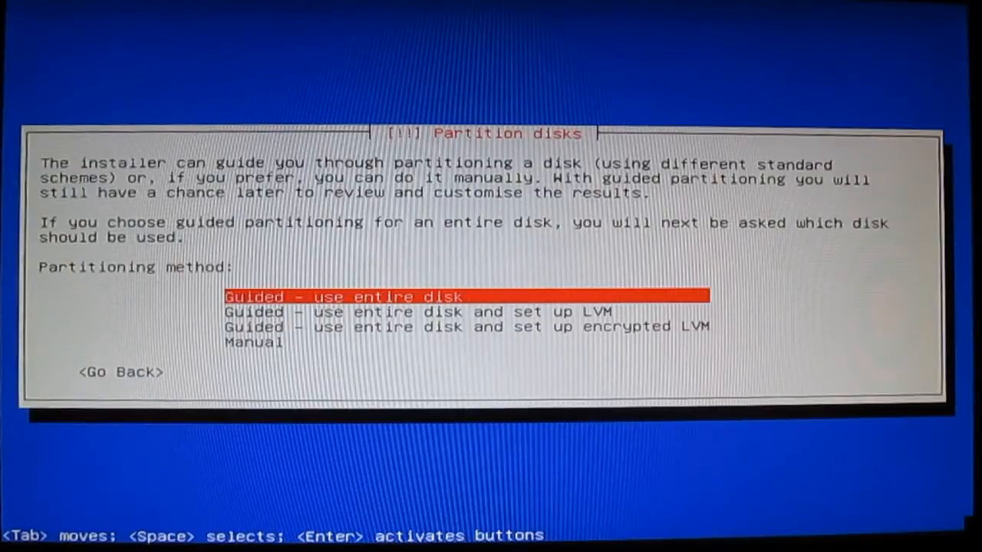
- Choose guided whole-disk partitioning of the Kingston sda with all files in one partition
key("Down")
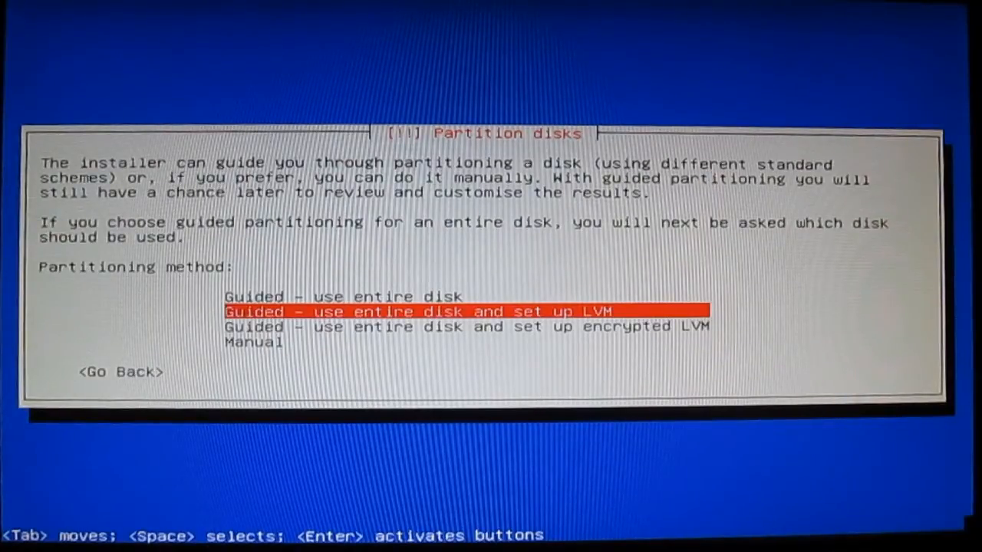
key("Up")
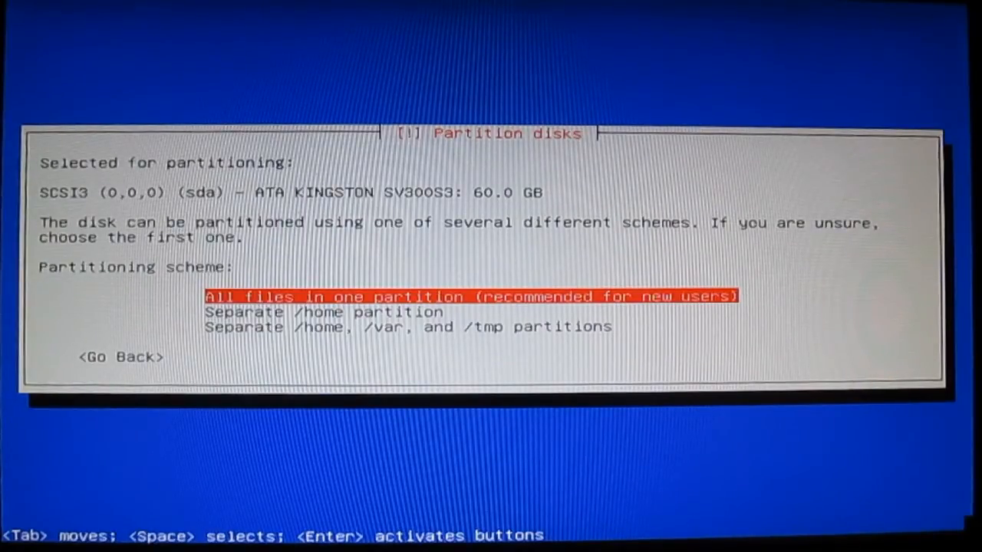
key("enter")
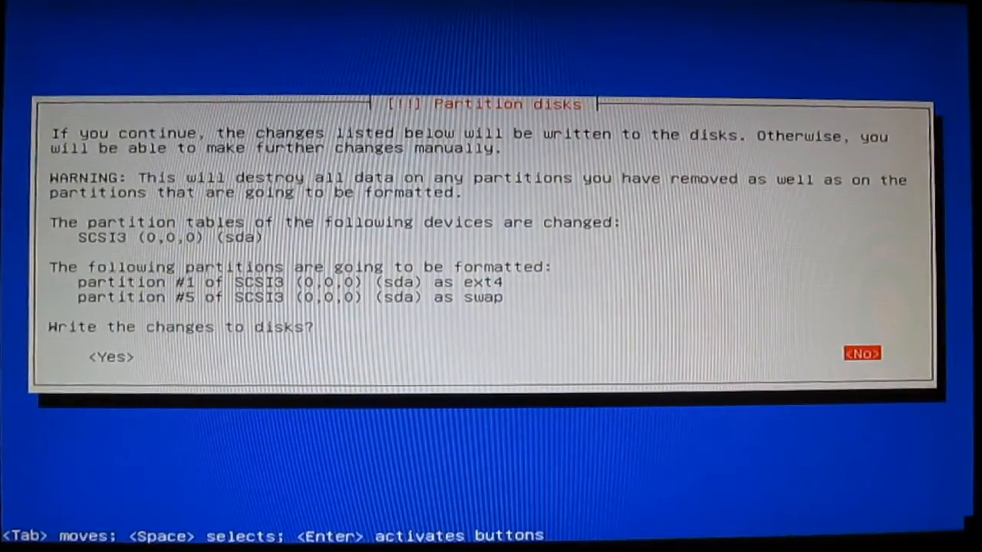
- Confirm writing the ext4 root and swap partitions to the disk
key("Tab")
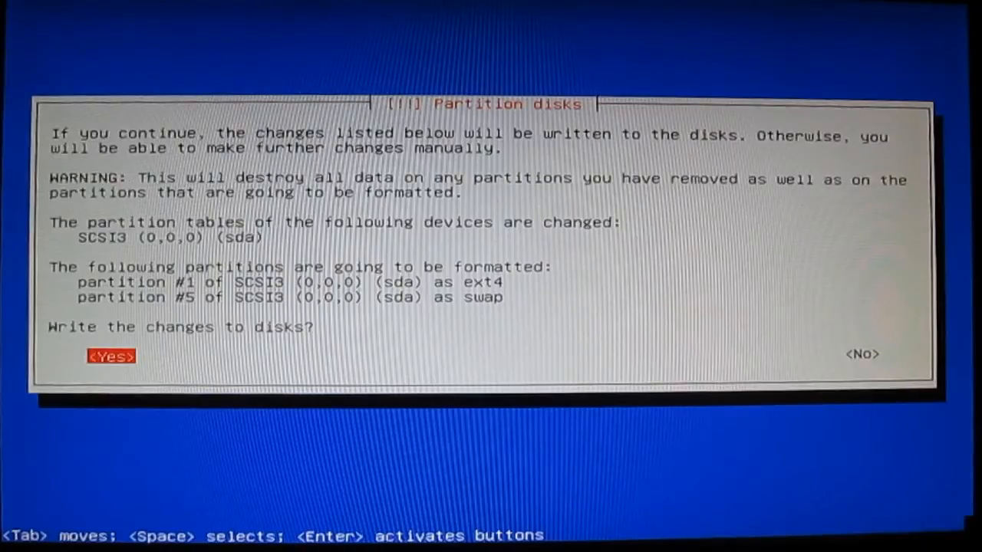
left_click(110, 356)
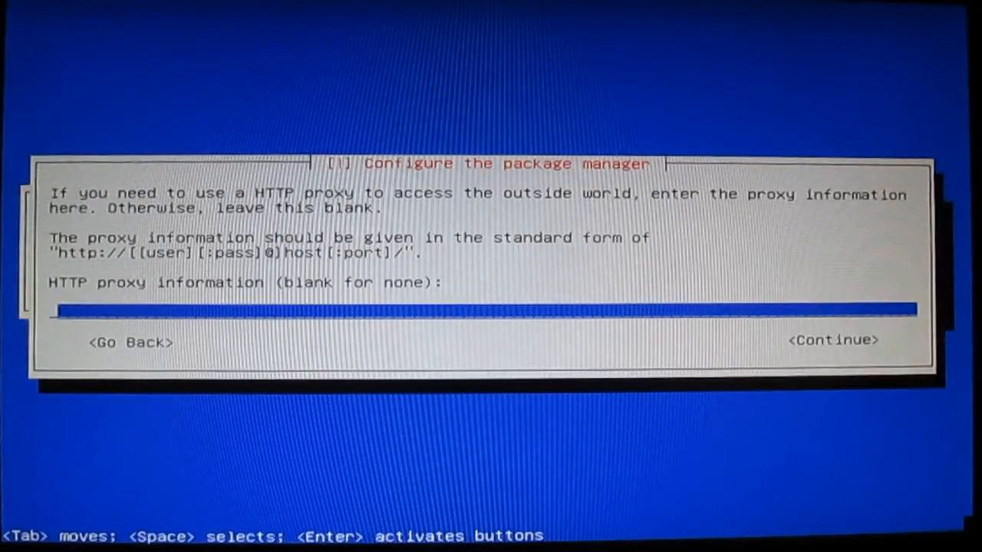
- Skip the HTTP proxy and install GRUB to the master boot record on /dev/sda
left_click(832, 340)
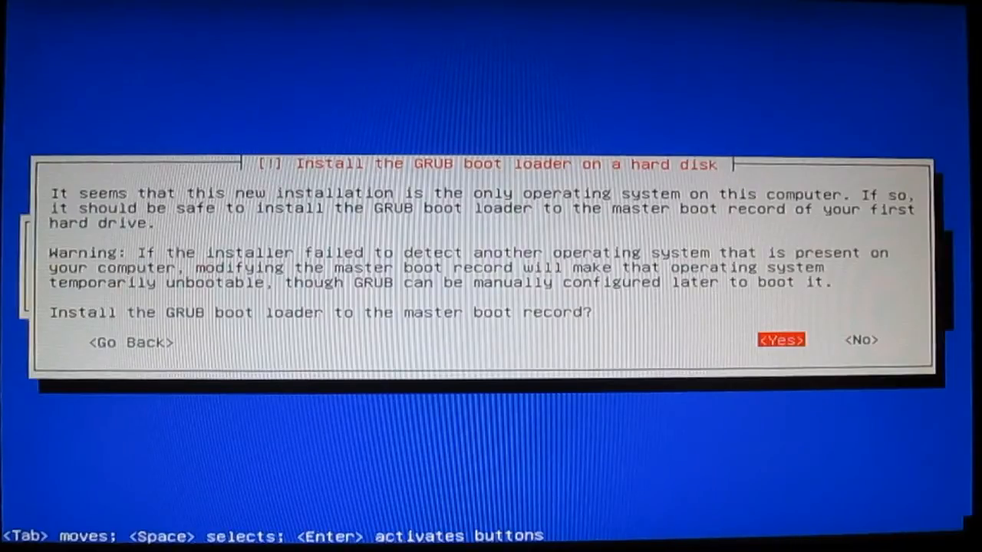
left_click(780, 340)
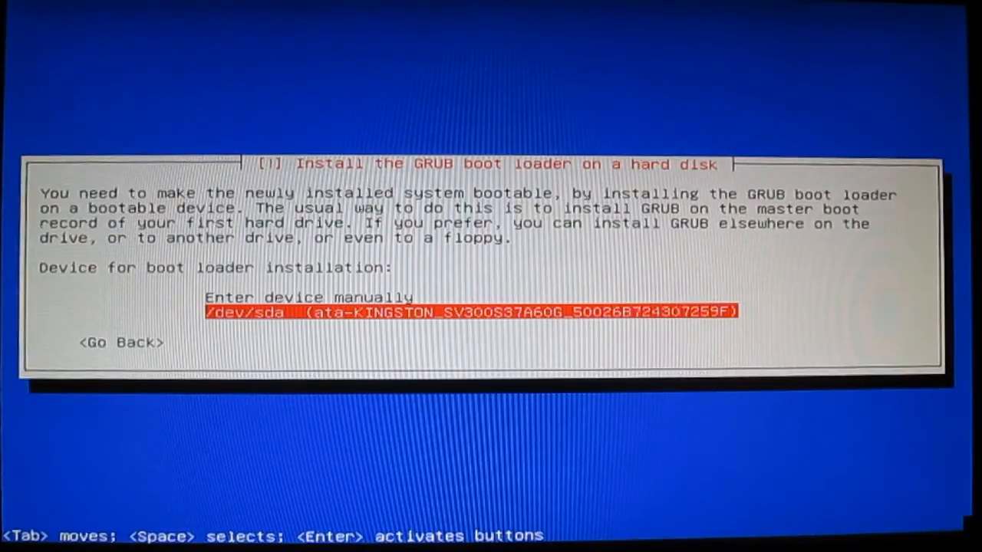
key("Return")
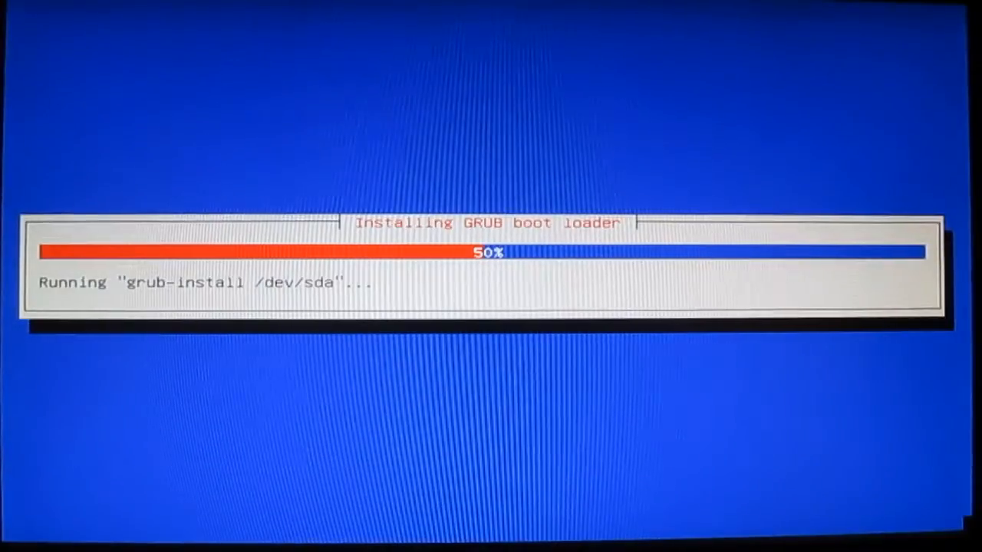